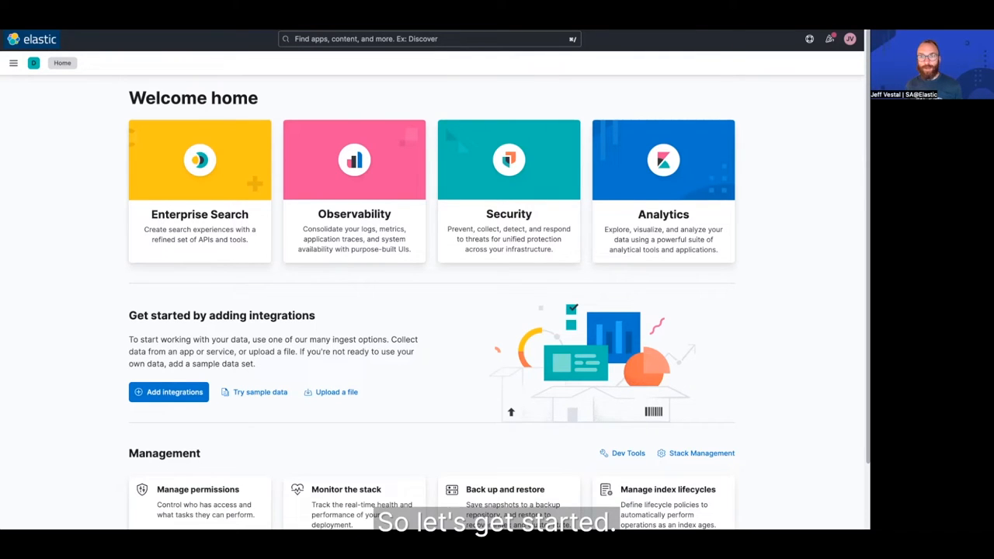
mouse_move(82, 130)
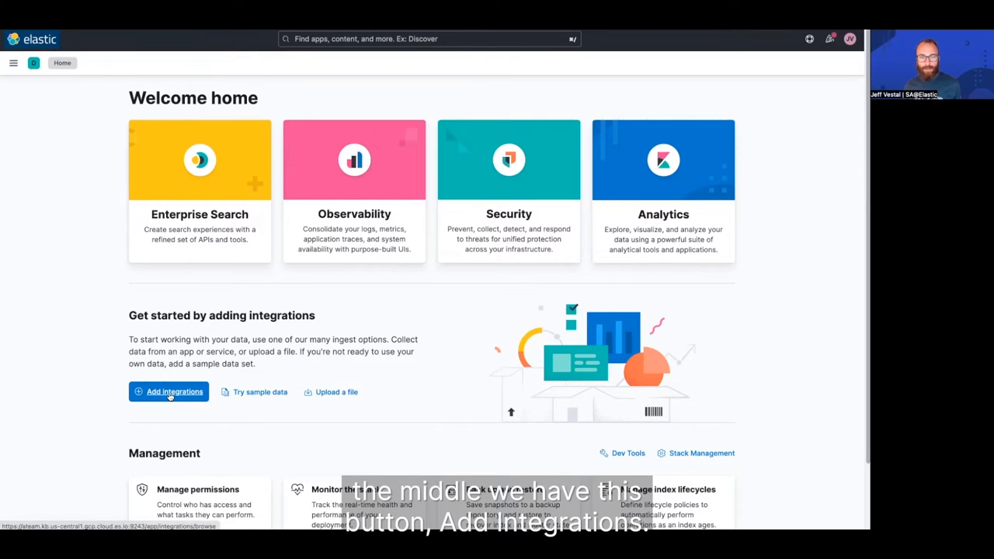
Leave the Kibana home page via Add integrations and scroll the integrations catalog.
left_click(168, 391)
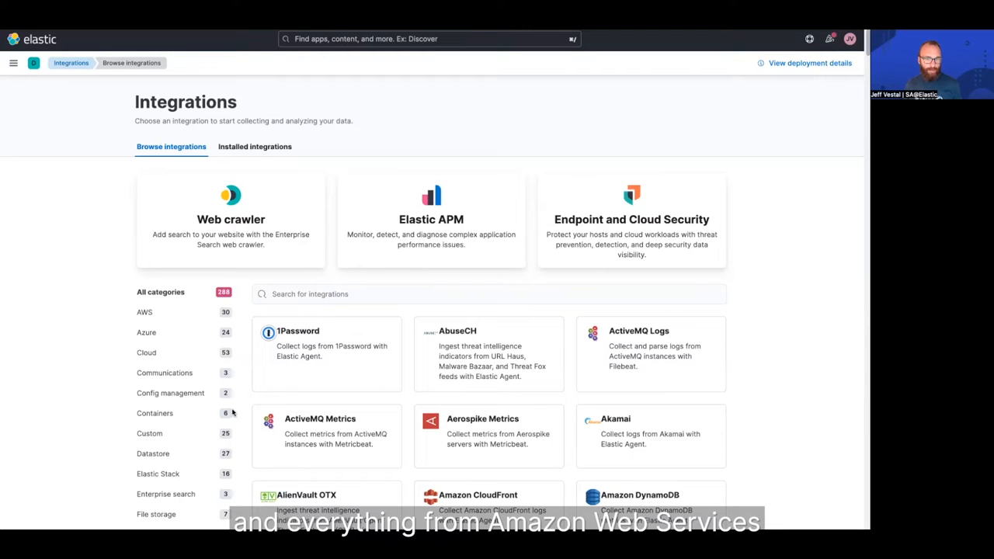
scroll("down", 3)
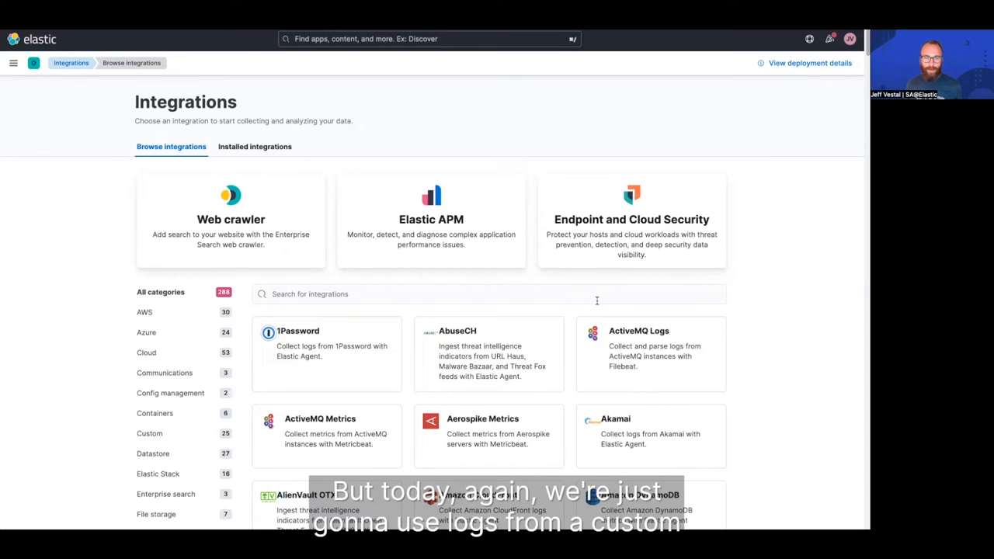
Search the catalog for 'custom logs', open the Custom Logs card and click Add Custom Logs.
left_click(489, 293)
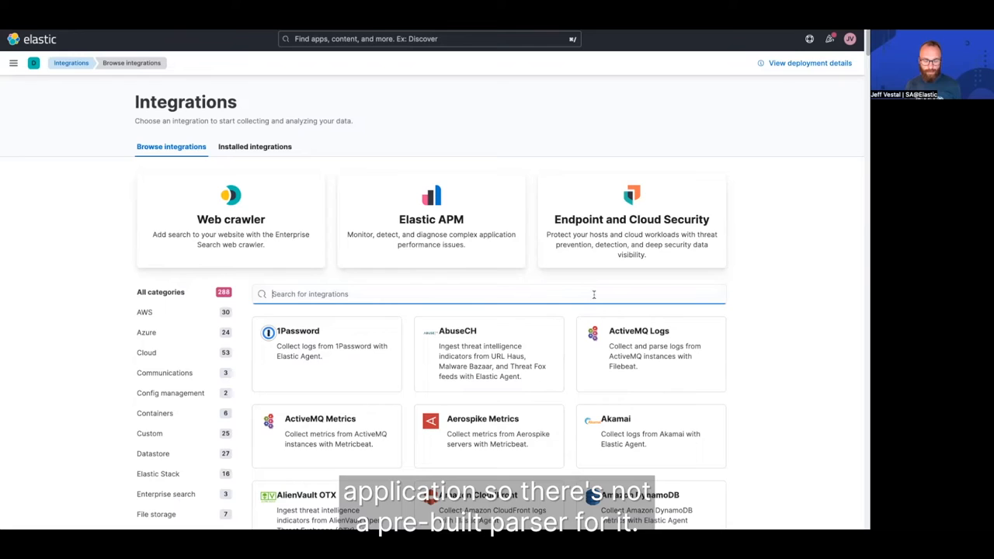
type("custom")
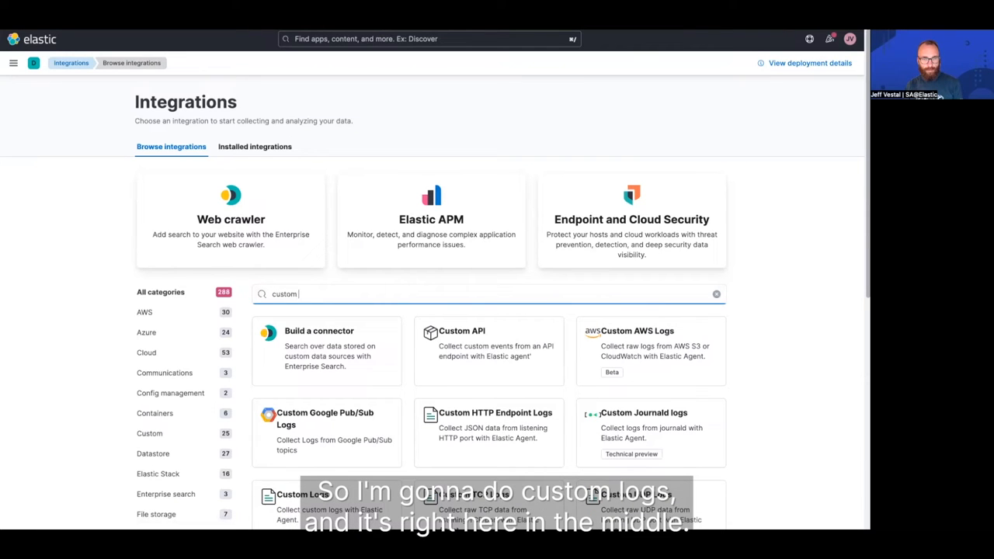
type("logs")
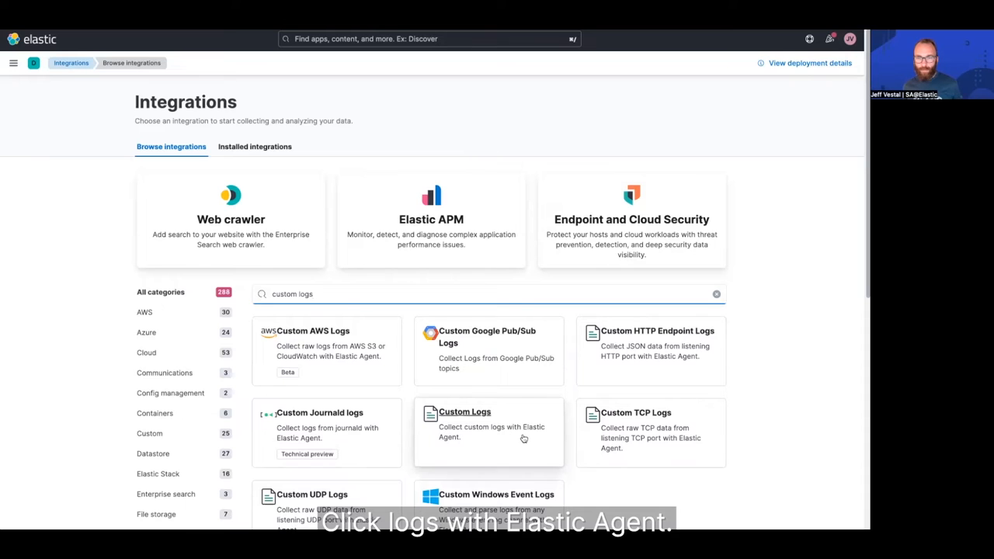
left_click(488, 423)
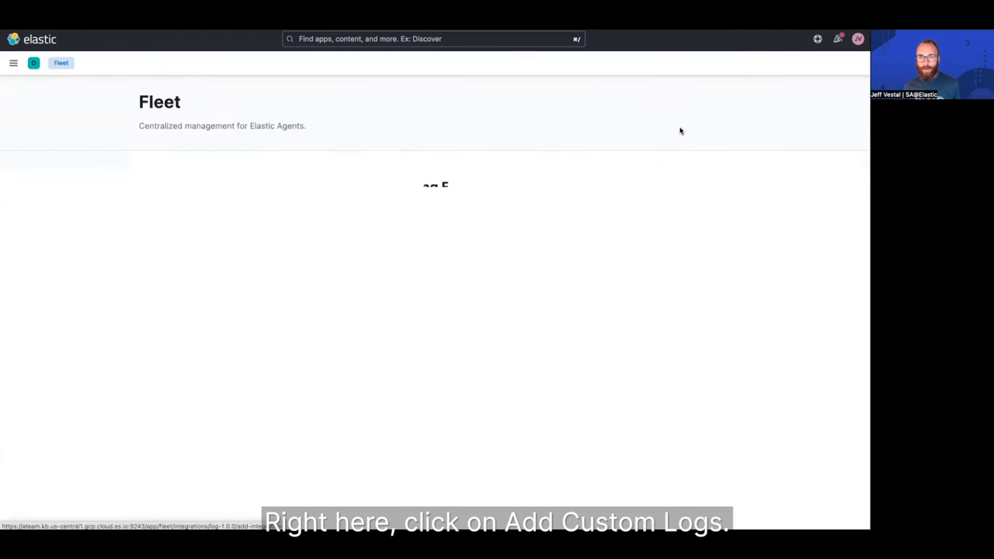
left_click(435, 186)
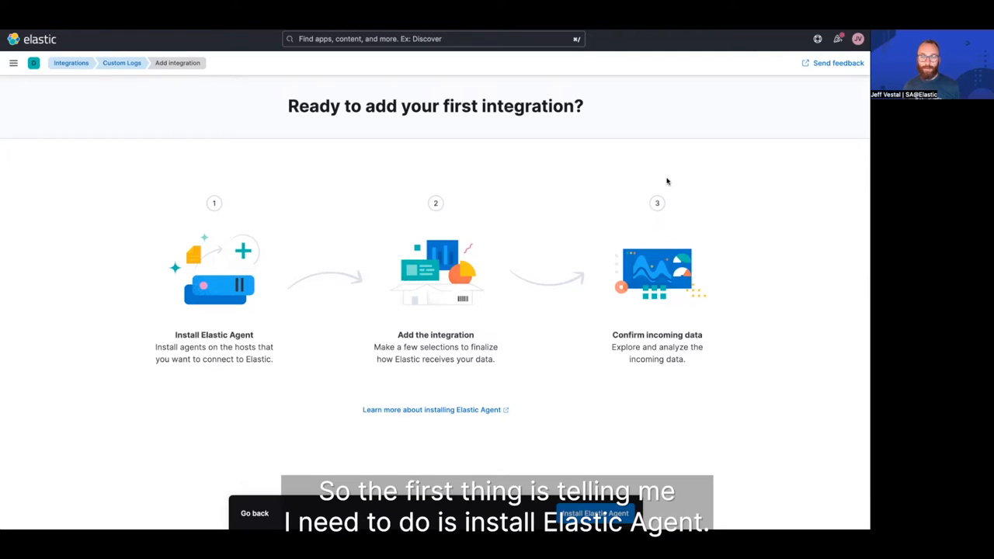
In the Install Elastic Agent step, choose the Linux Tar platform and copy its commands.
left_click(594, 513)
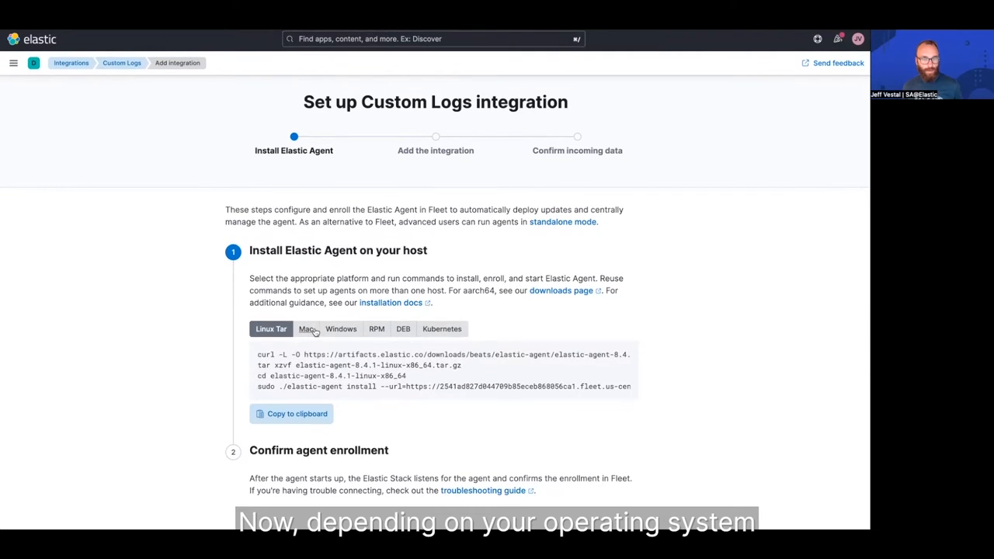
left_click(442, 328)
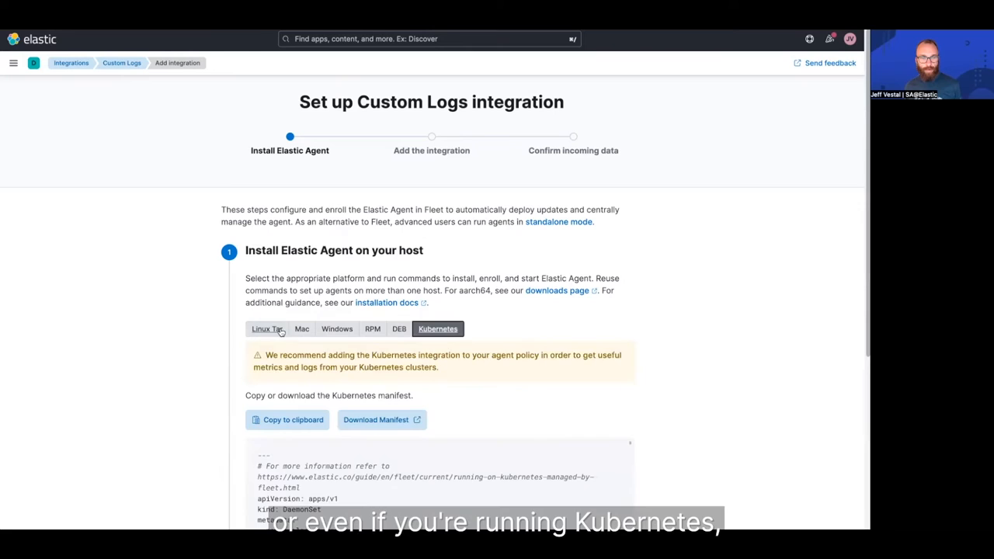
left_click(267, 329)
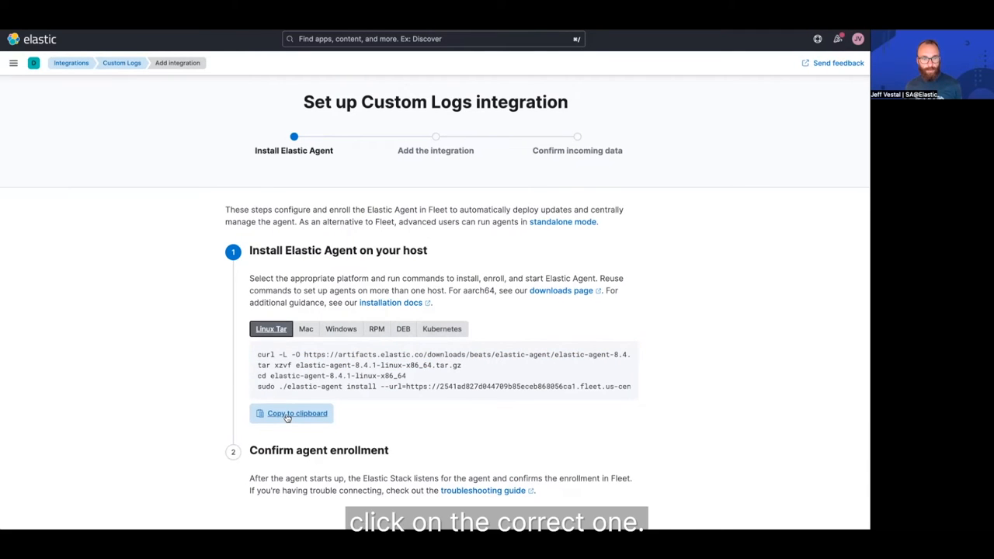
left_click(291, 413)
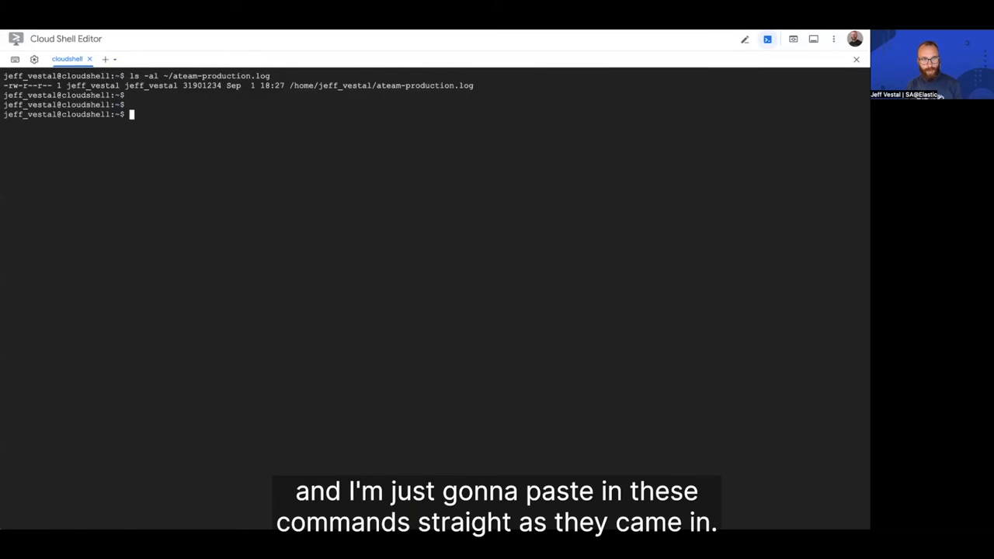
Run the curl download, install and enroll commands in Cloud Shell, answering 'y' to install.
type("curl -L -O https://artifacts.elastic.co/downloads/beats/elastic-agent/elastic-agent-8.4.1-linux-x86_64.tar.gz")
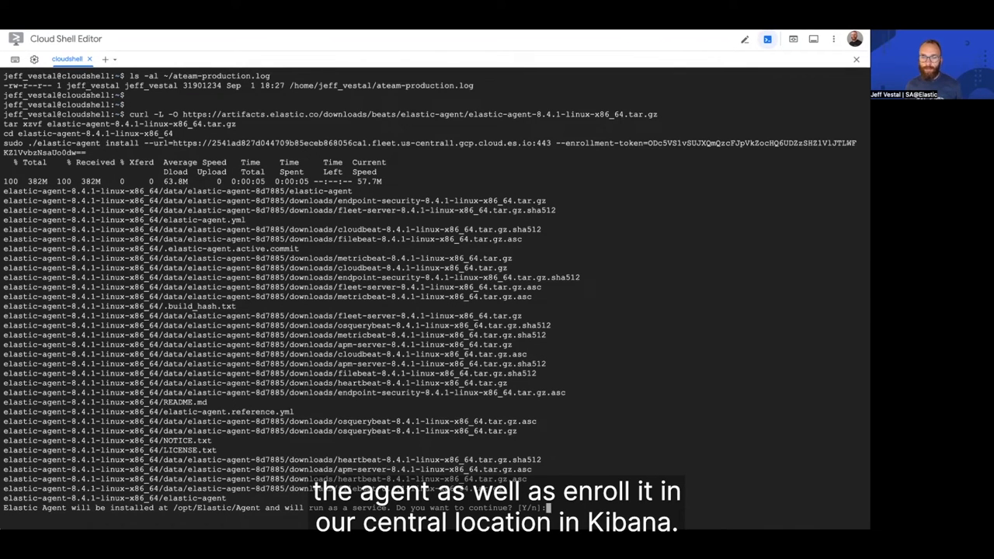
type("y")
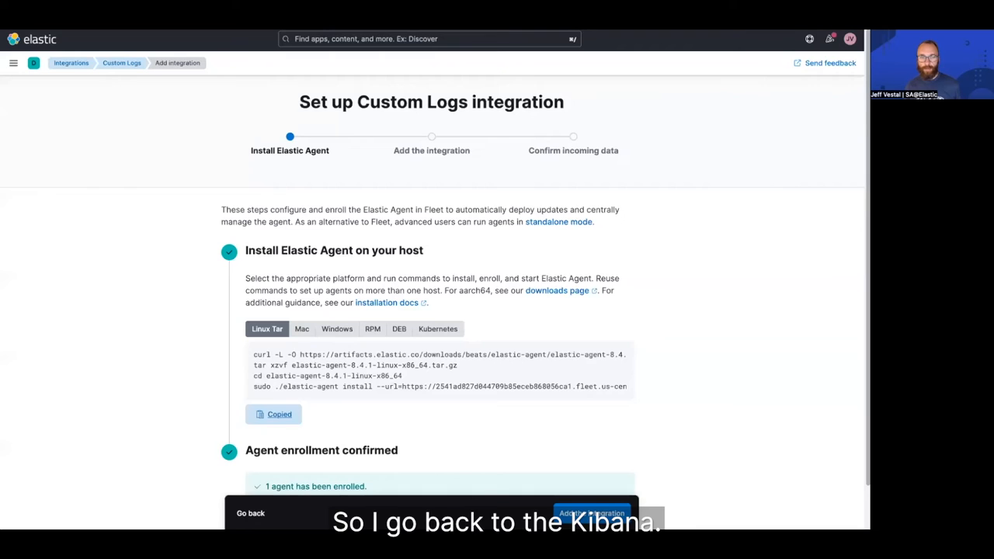
Reach the Custom log file settings and set path /home/jeff_vestal/ateam-production.log.
scroll("down", 3)
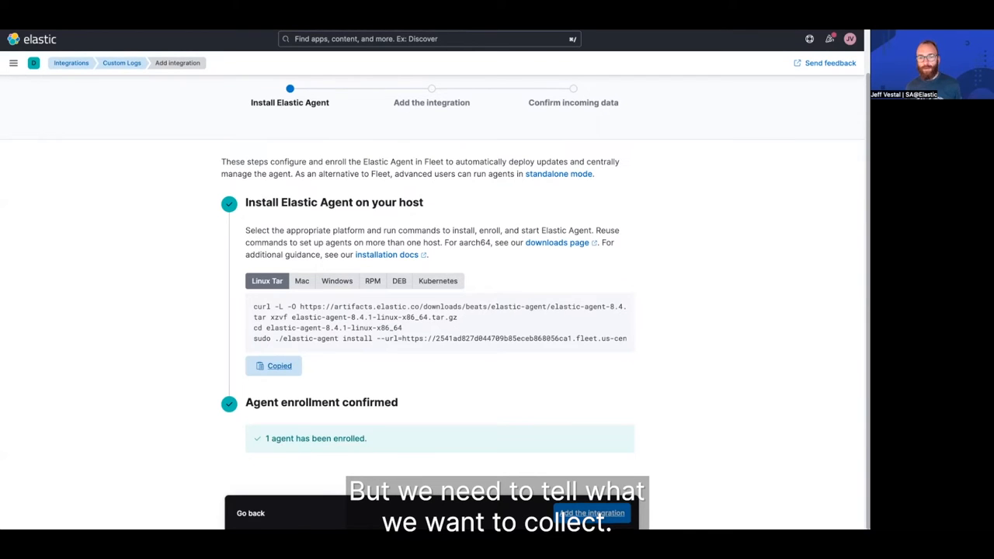
left_click(590, 512)
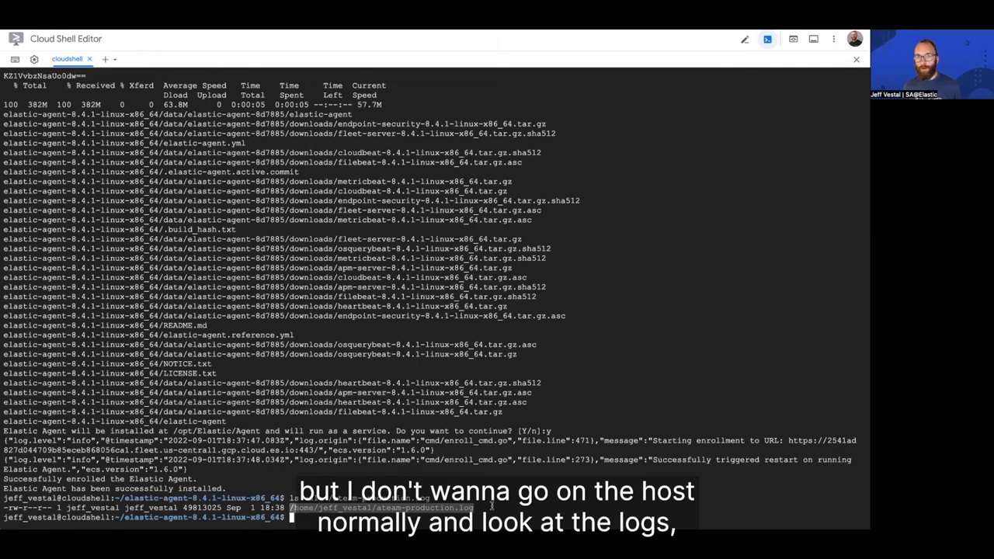
type("ls -al ~/ateam-production.log")
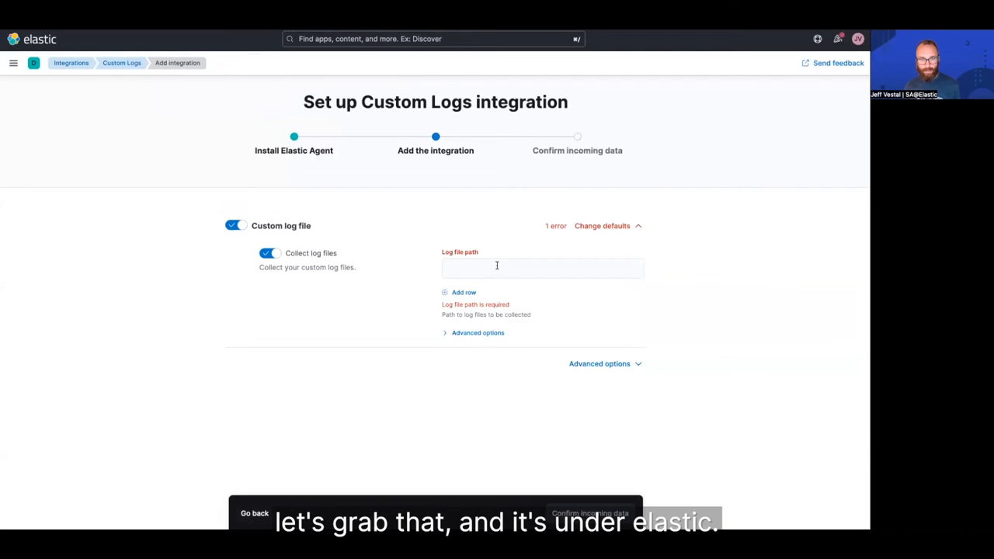
type("/home/jeff_vestal/ateam-production.log")
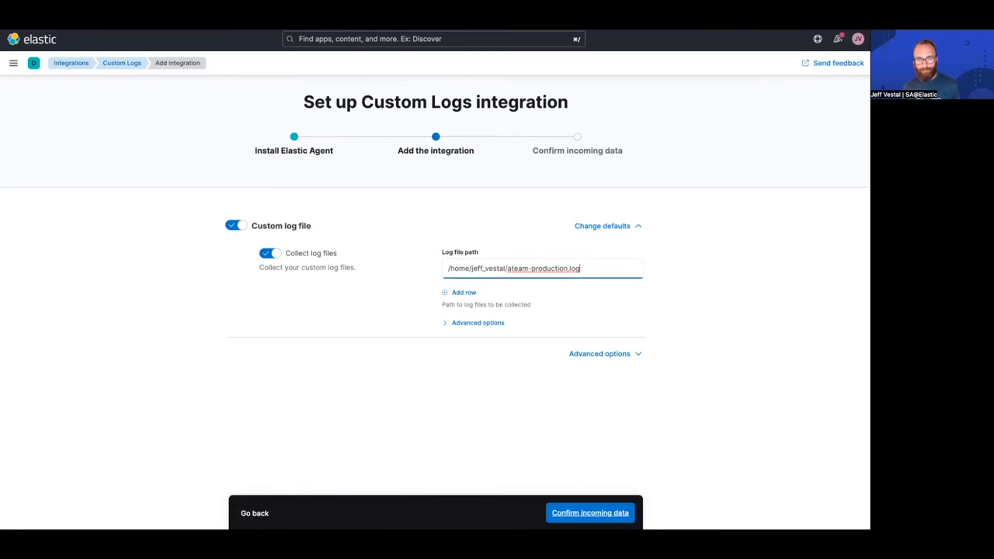
Save the integration and confirm incoming production log data from the agent.
left_click(589, 512)
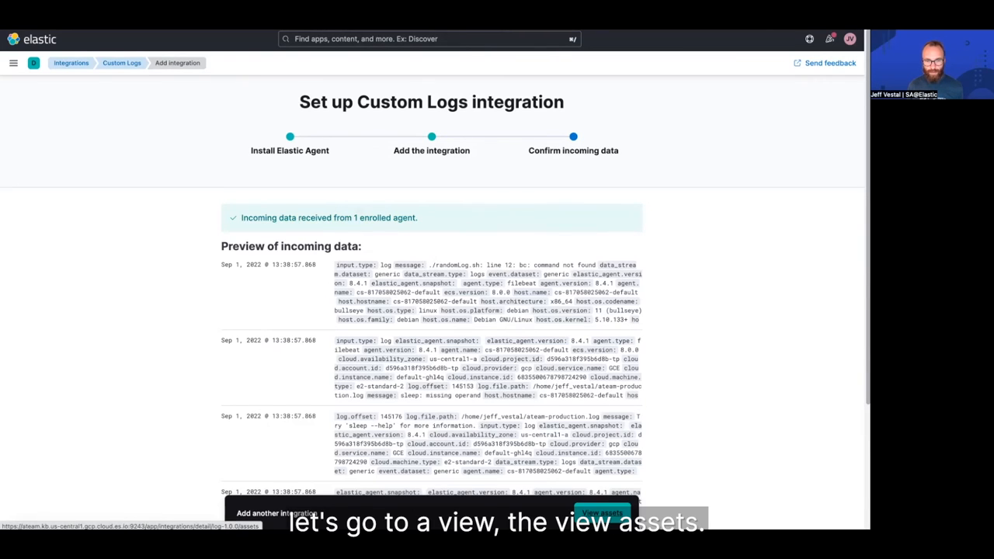
Open the integration's assets and follow the Logs view link.
left_click(601, 513)
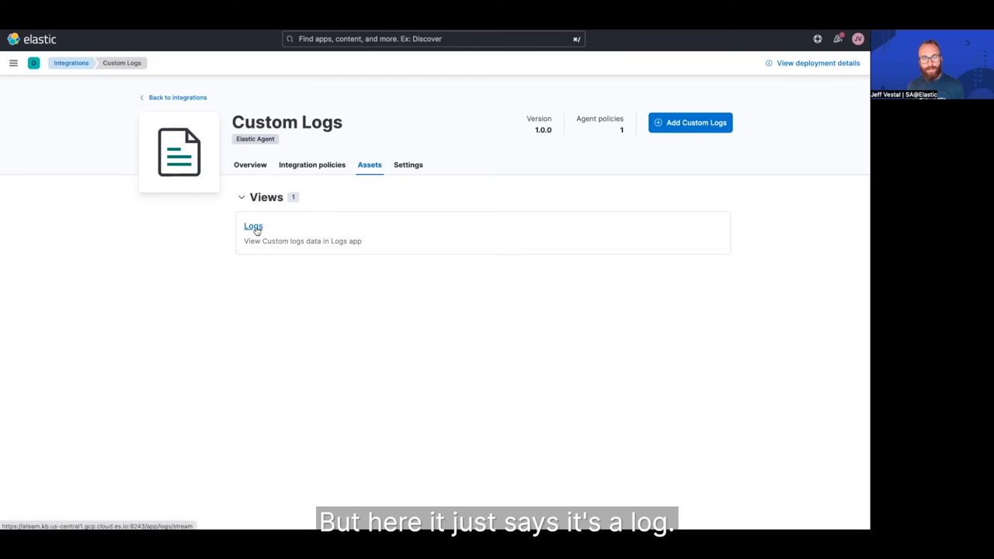
left_click(253, 226)
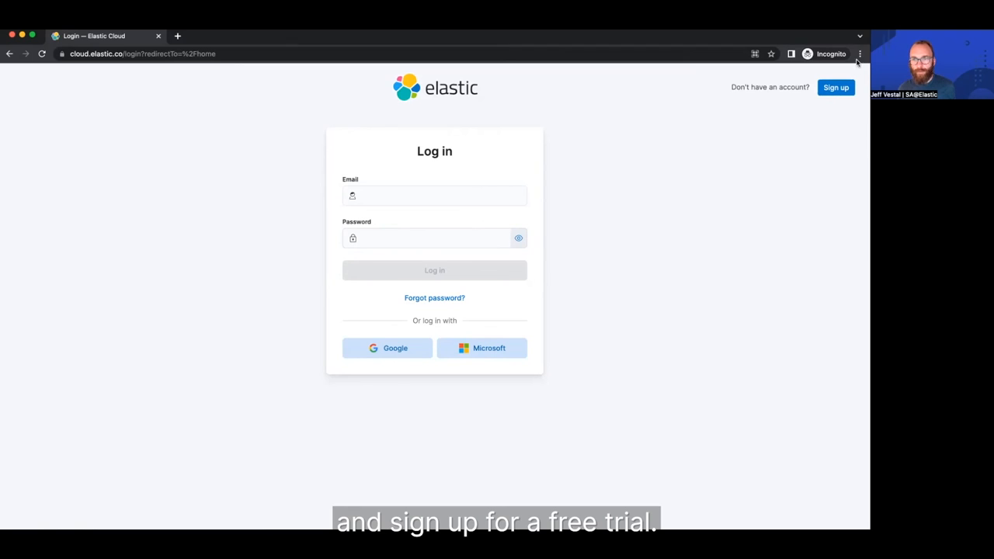
Switch the Elastic Cloud login page to the free trial Sign up form.
left_click(835, 87)
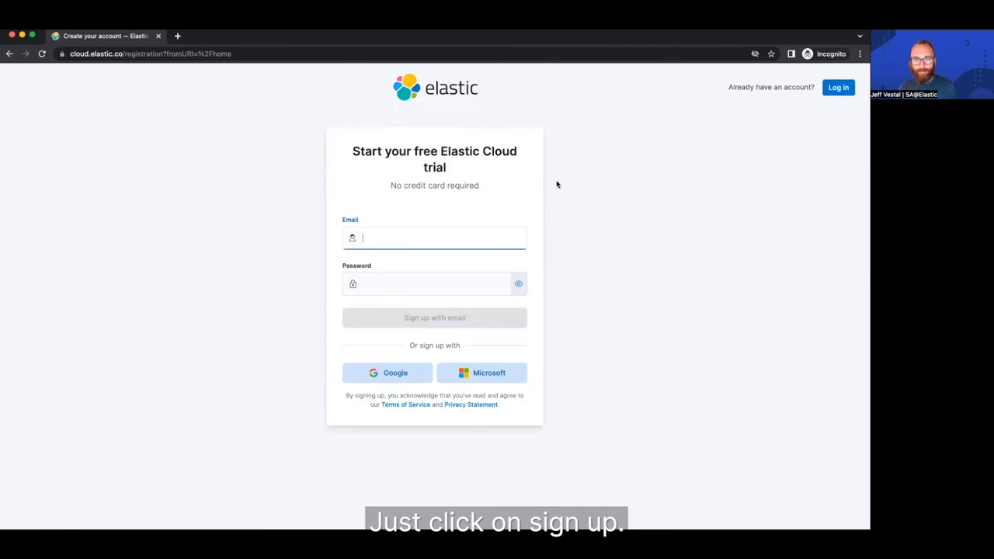